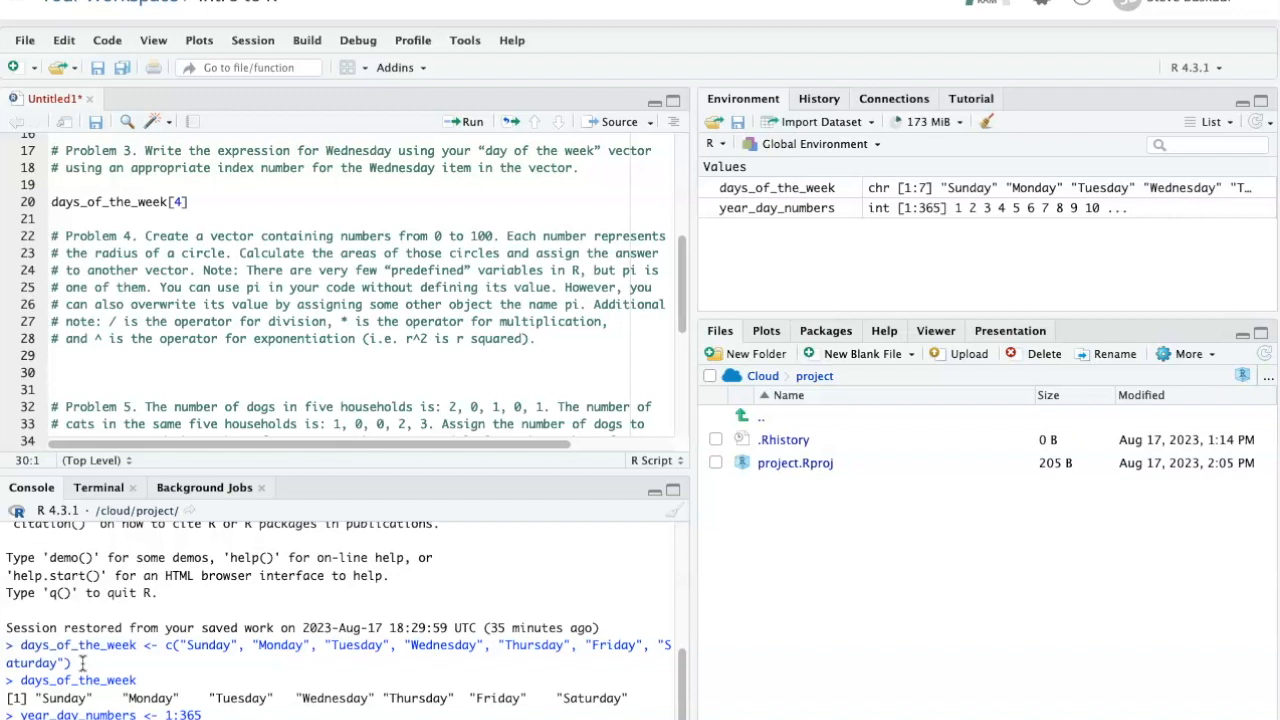
- Type radius <- 0:100 on blank line 30 under Problem 4
{"action": "left_click", "coordinate": [55, 372]}
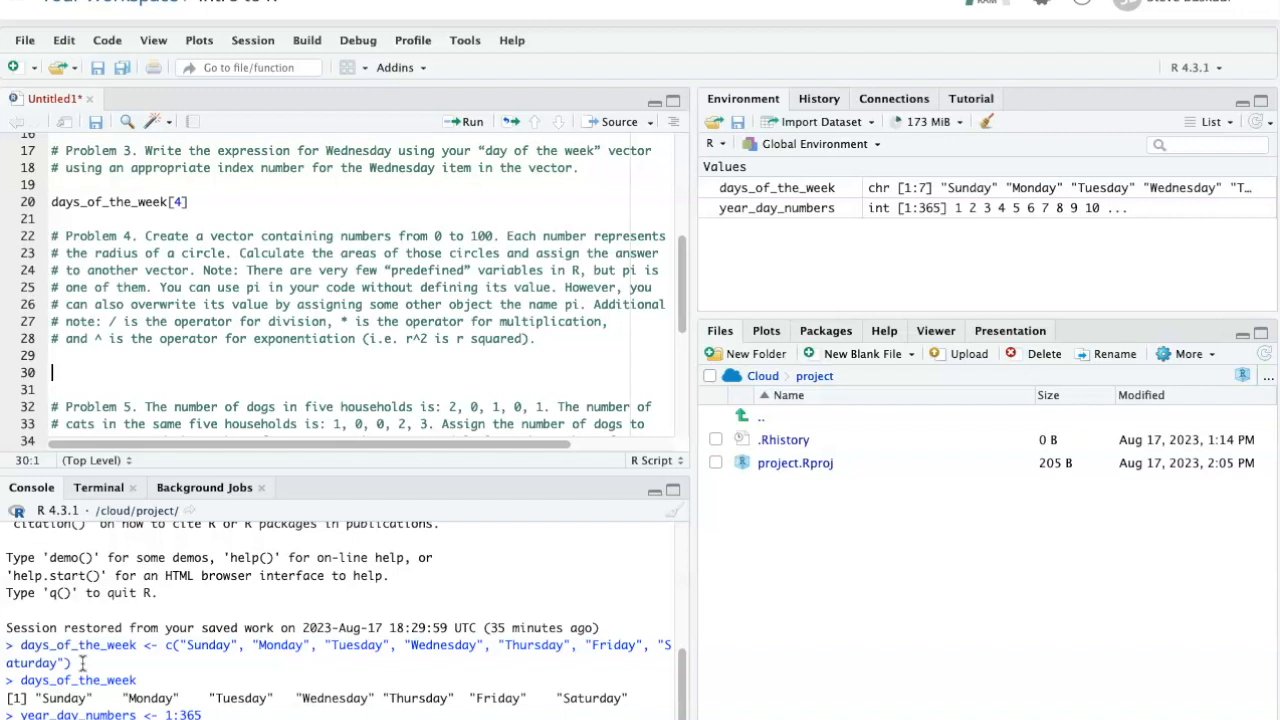
{"action": "type", "text": "radius <-"}
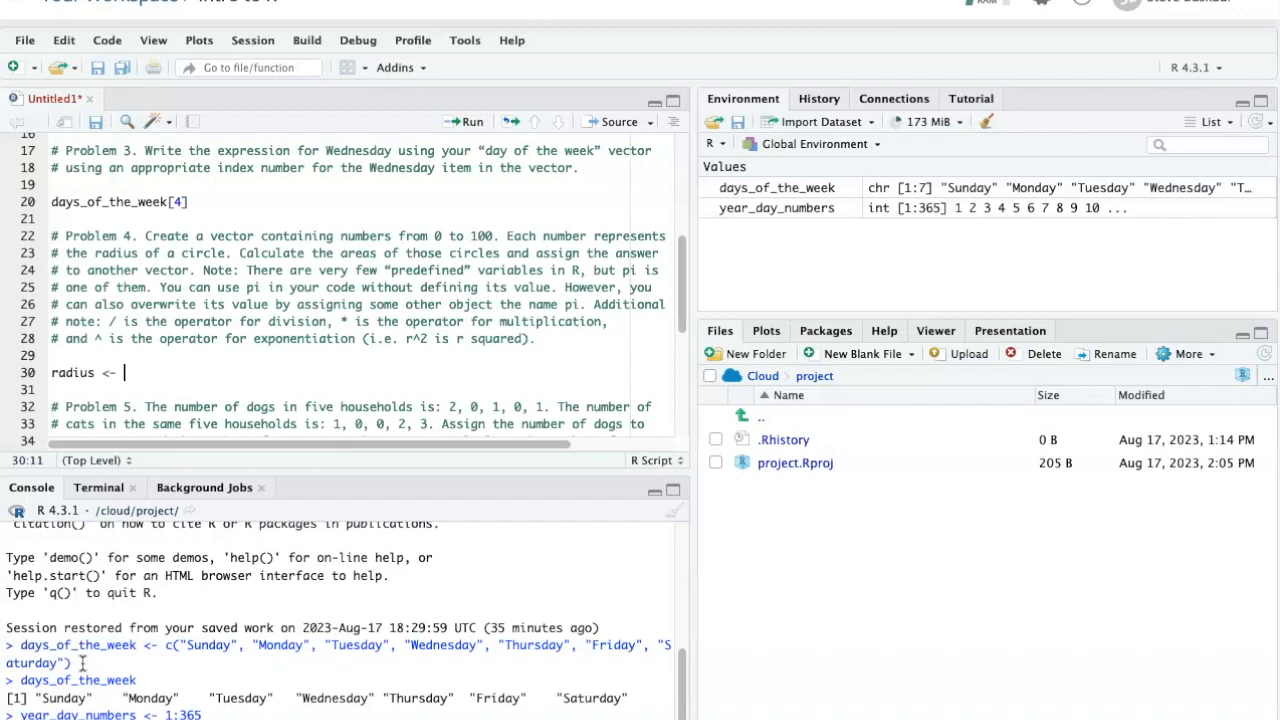
{"action": "type", "text": "0:"}
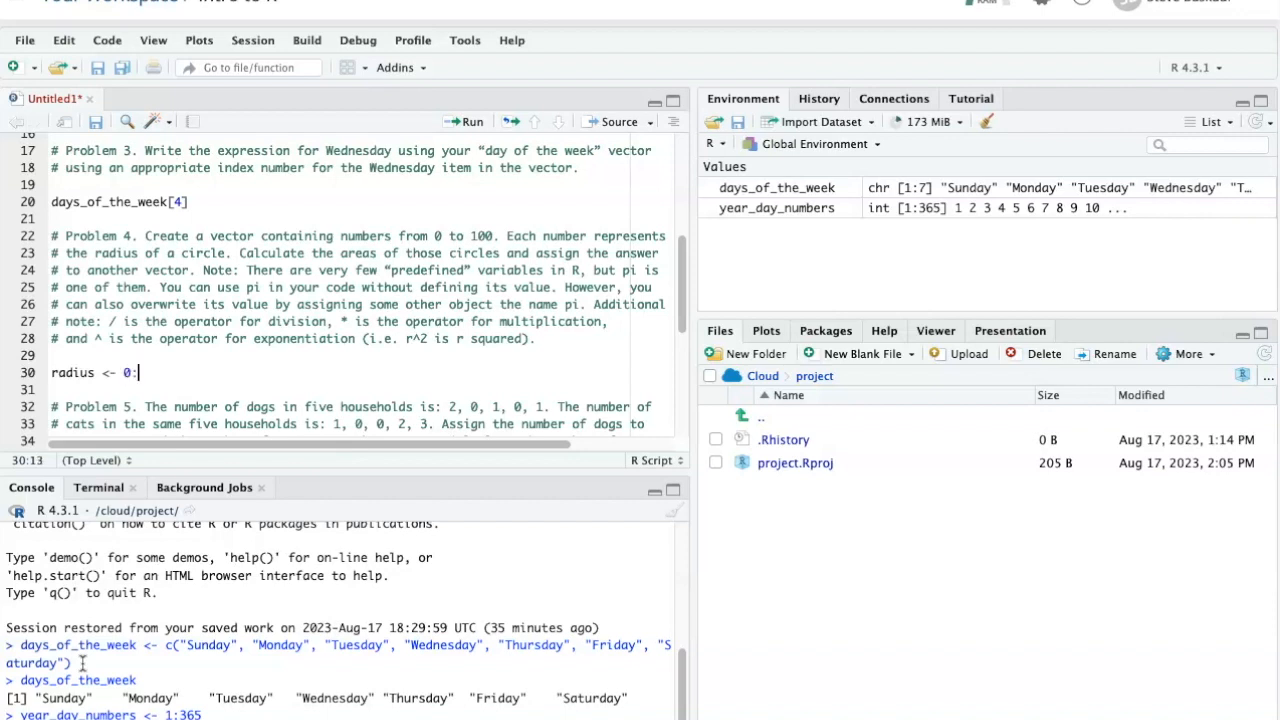
{"action": "type", "text": "100"}
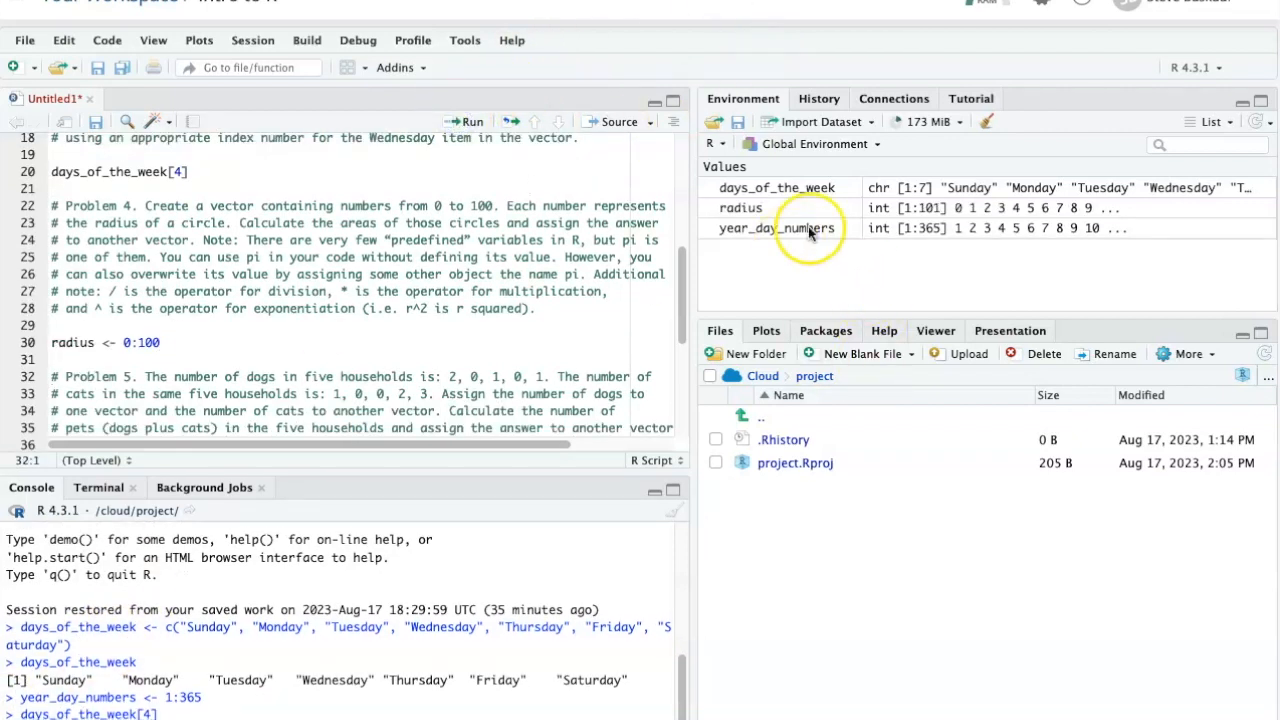
{"action": "mouse_move", "coordinate": [918, 218]}
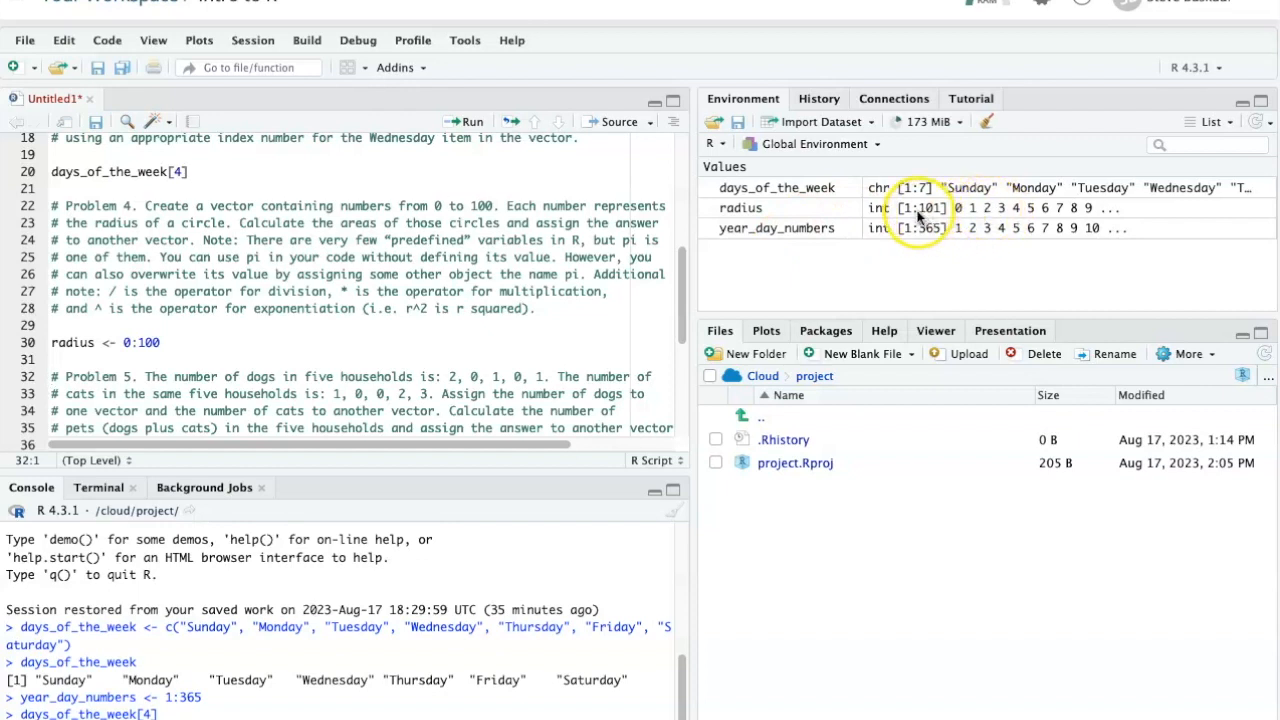
{"action": "mouse_move", "coordinate": [1063, 213]}
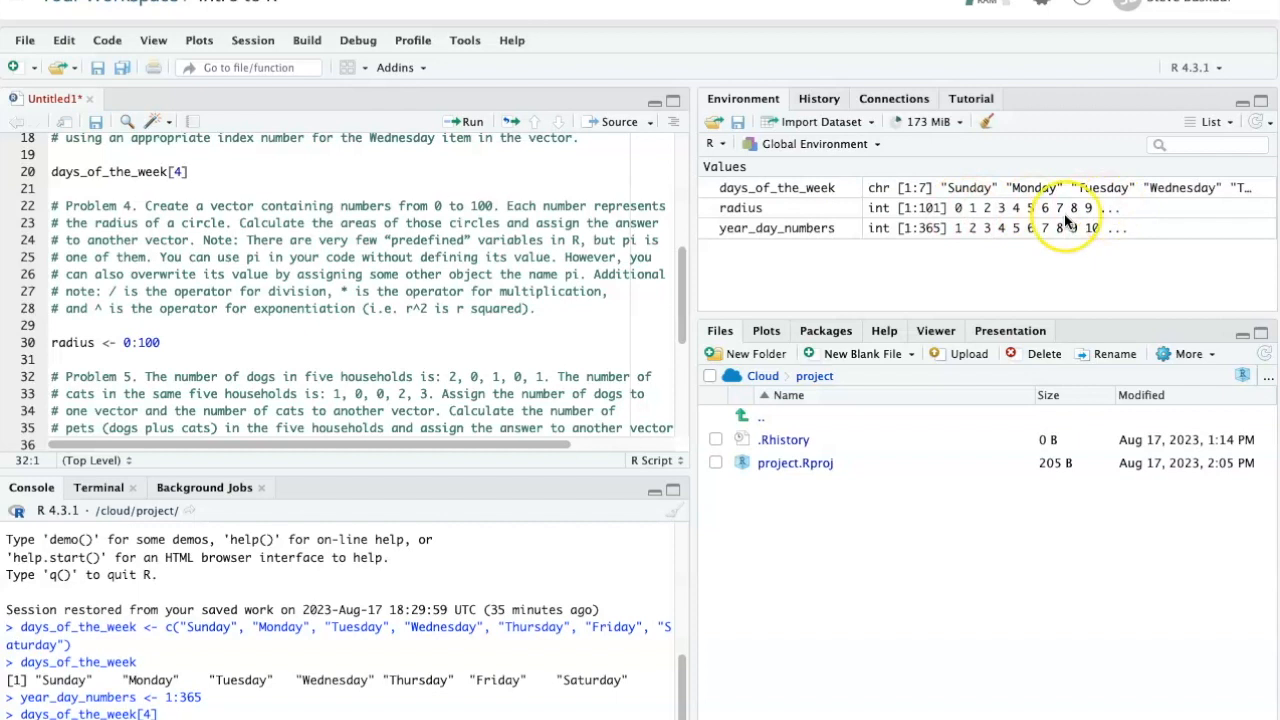
{"action": "mouse_move", "coordinate": [255, 361]}
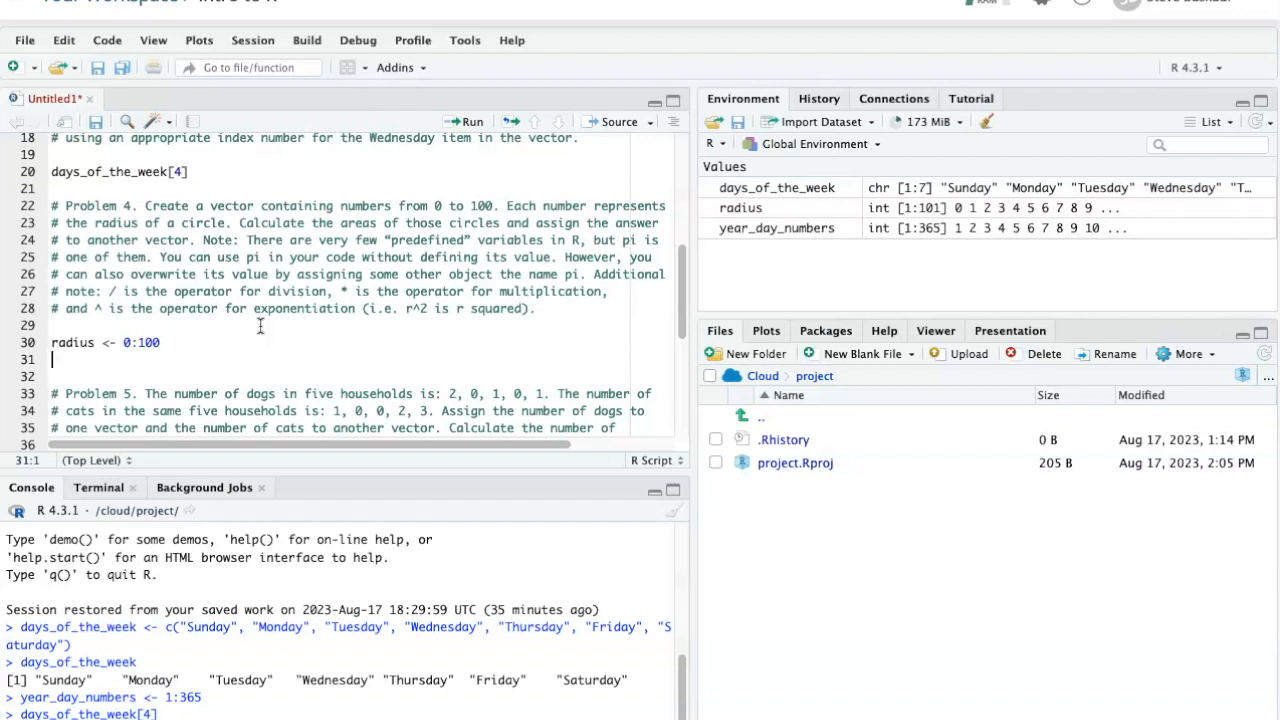
- Type the circle-area expression pi*radius^2 on line 31 below the radius assignment
{"action": "type", "text": "p"}
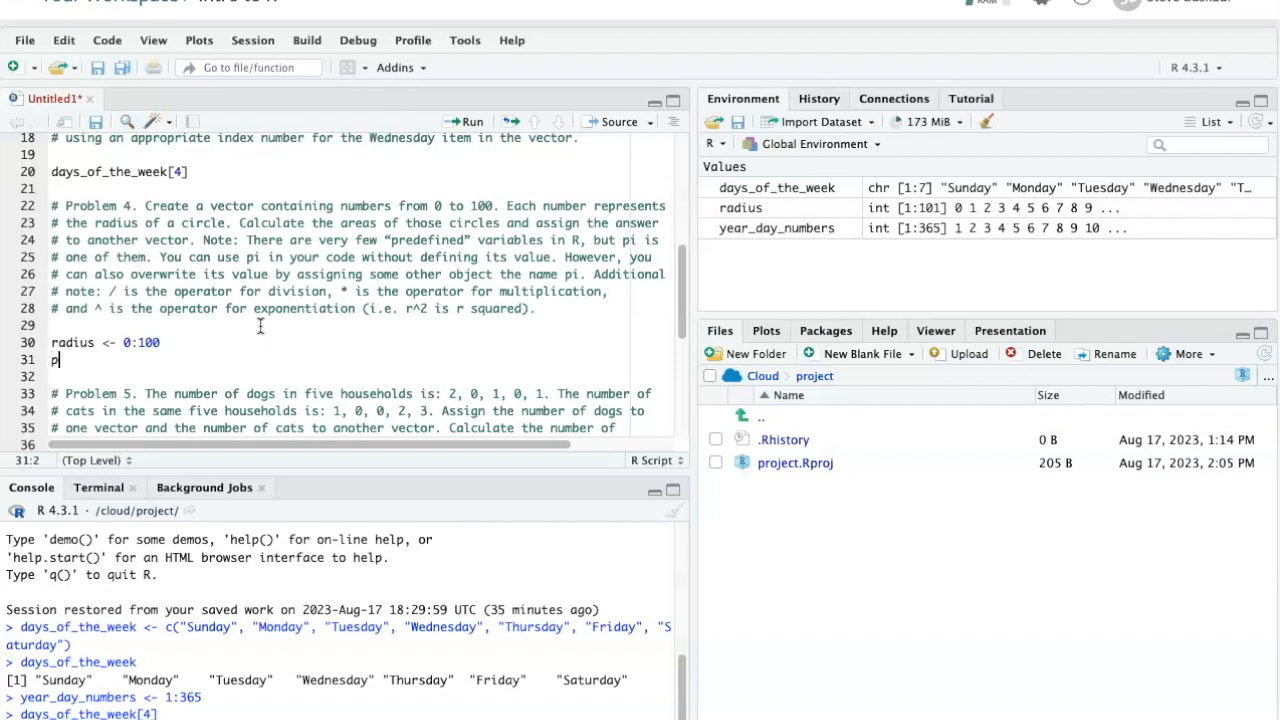
{"action": "type", "text": "i*"}
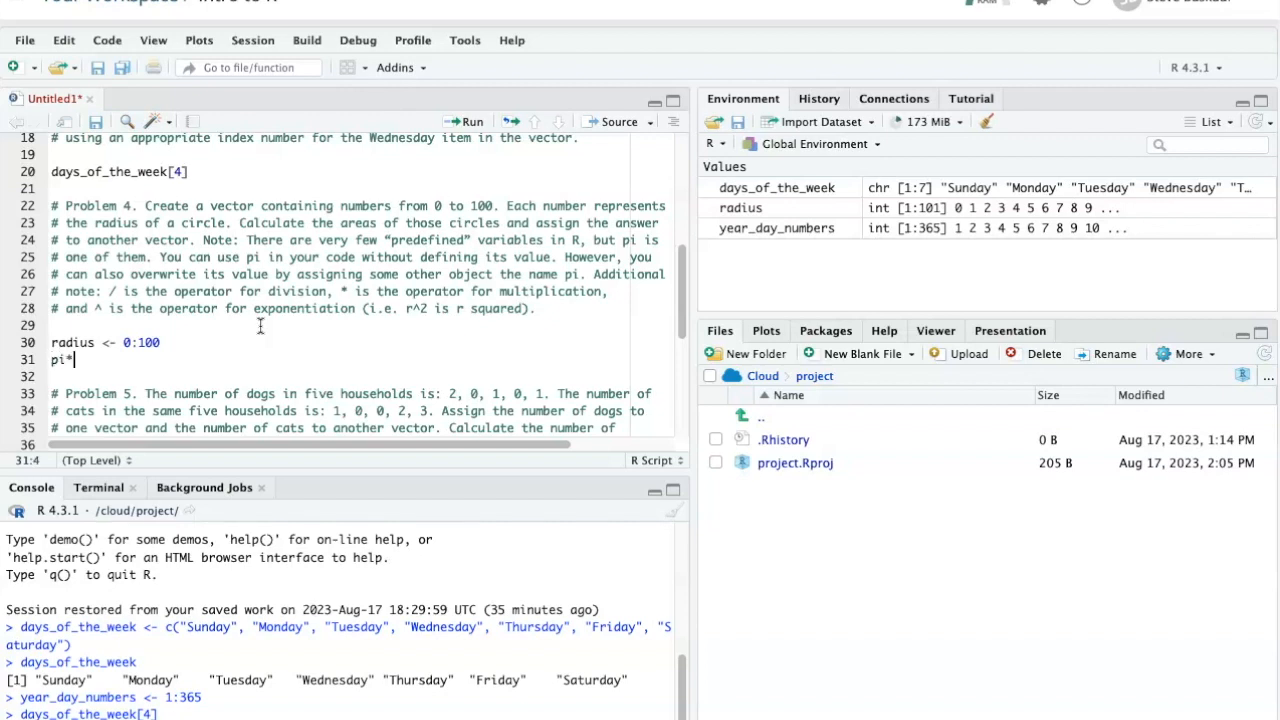
{"action": "type", "text": "radiu"}
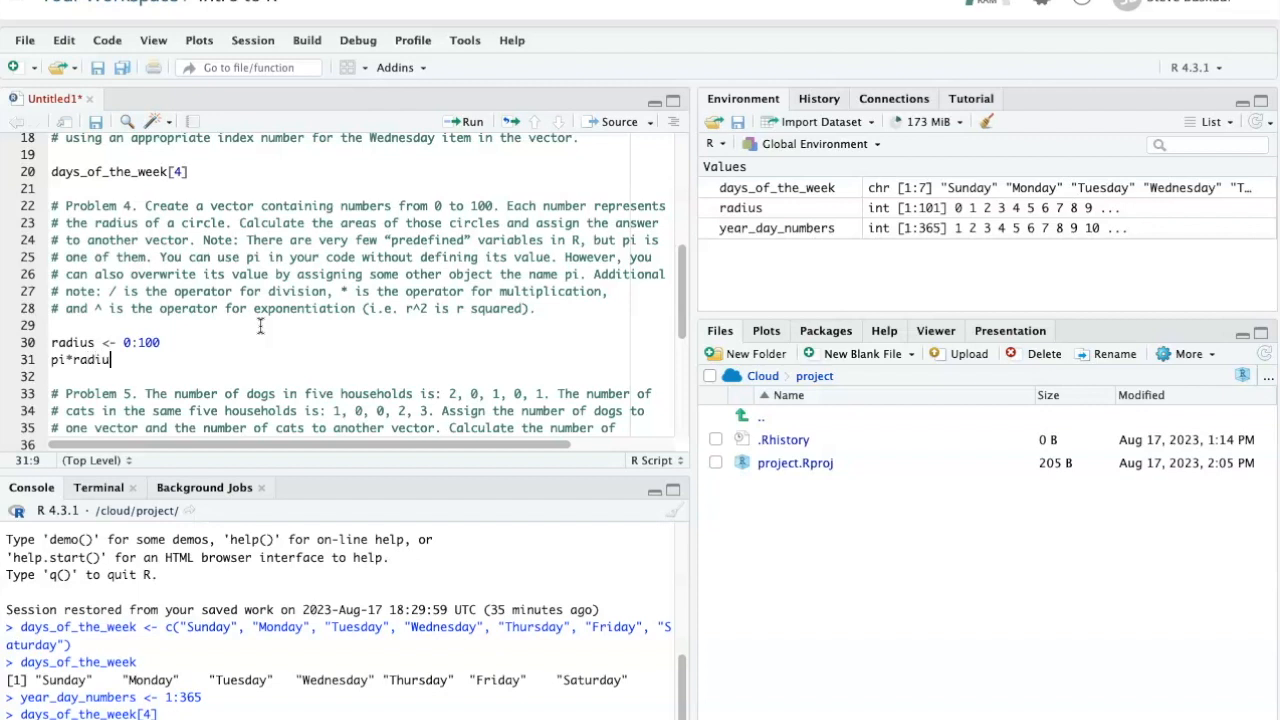
{"action": "type", "text": "s"}
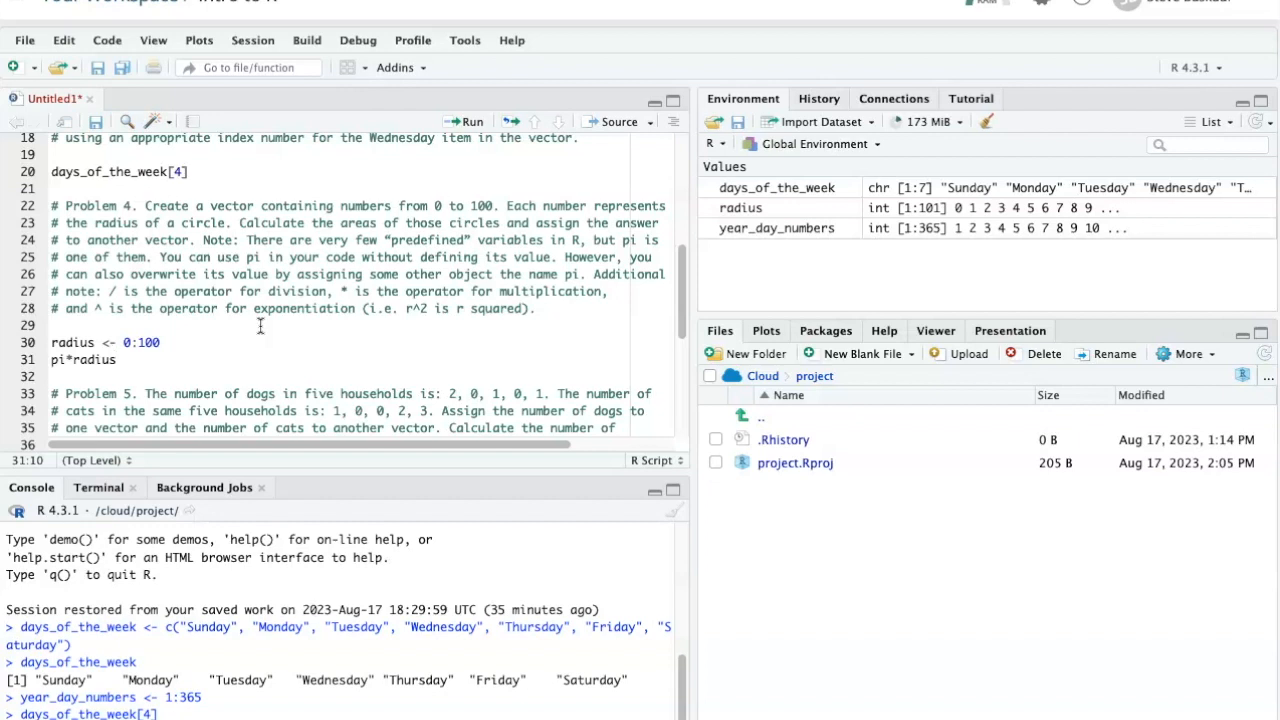
{"action": "type", "text": "^"}
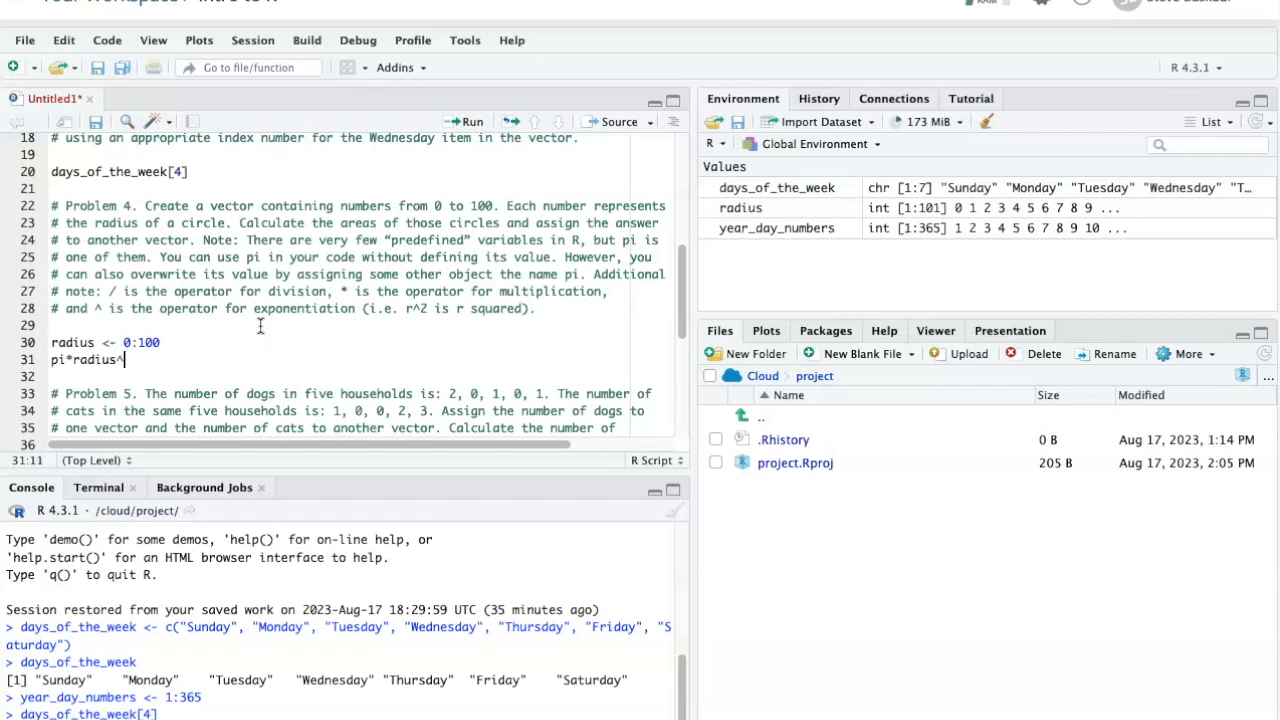
{"action": "type", "text": "2"}
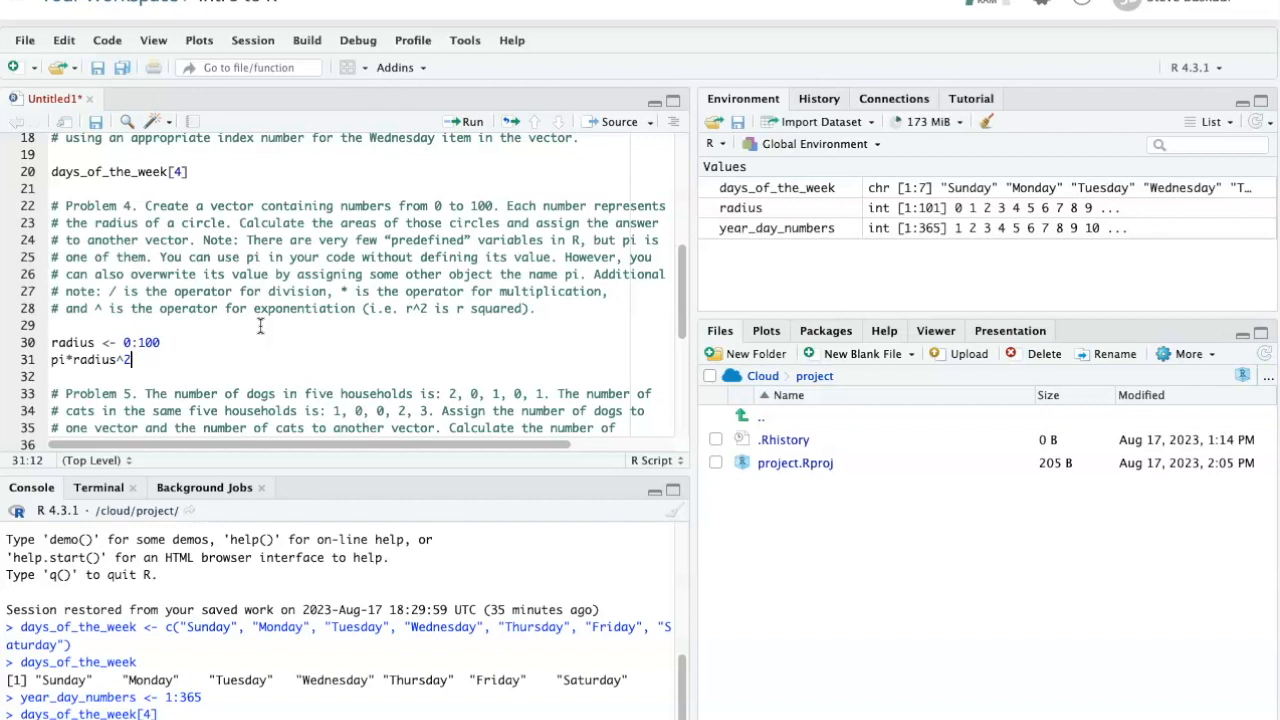
{"action": "mouse_move", "coordinate": [622, 62]}
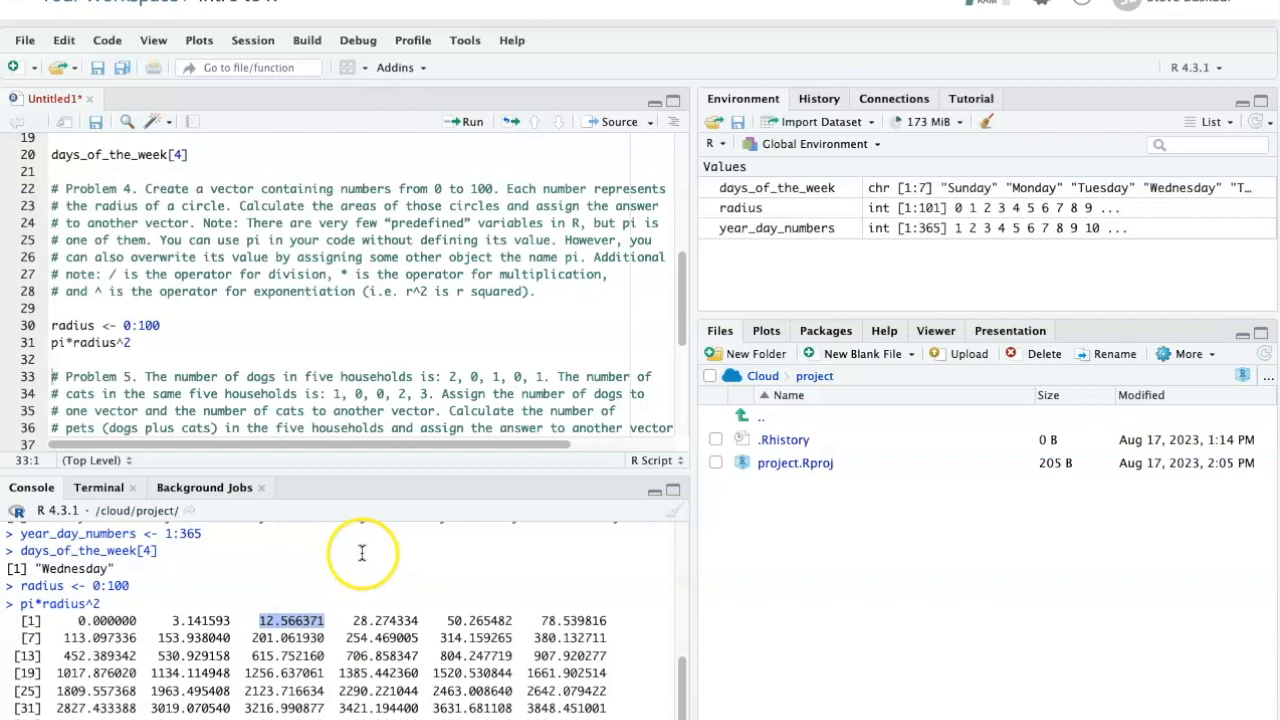
- Scroll through the 101 printed circle areas, starting 0, 3.141593, 12.566371
{"action": "scroll", "scroll_direction": "down", "scroll_amount": 3}
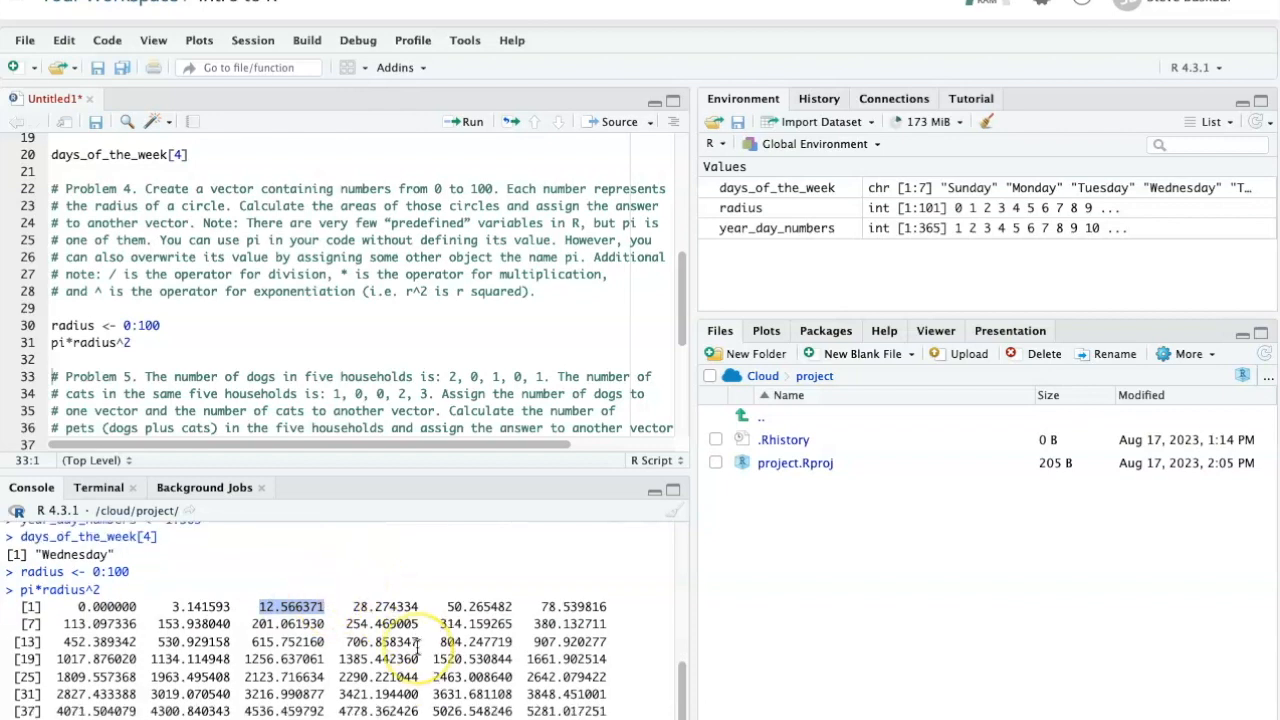
{"action": "scroll", "scroll_direction": "down", "scroll_amount": 3}
{"action": "type", "text": "area <- "}
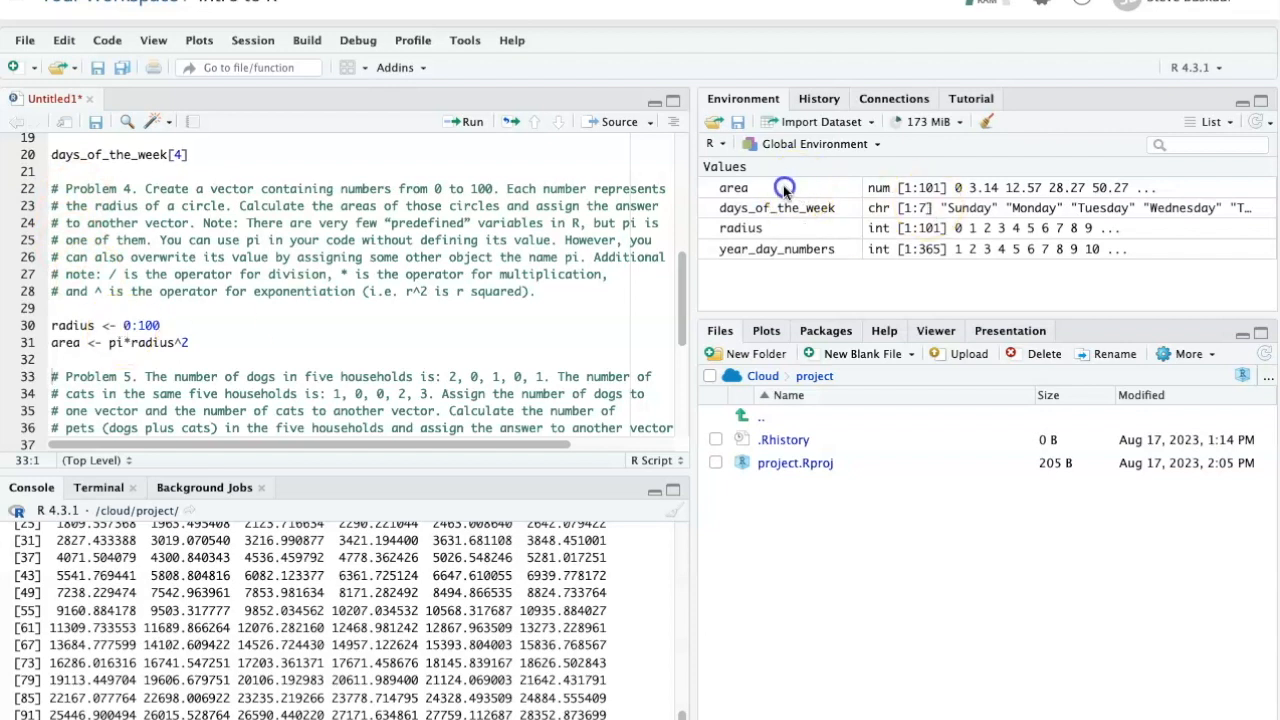
{"action": "mouse_move", "coordinate": [786, 210]}
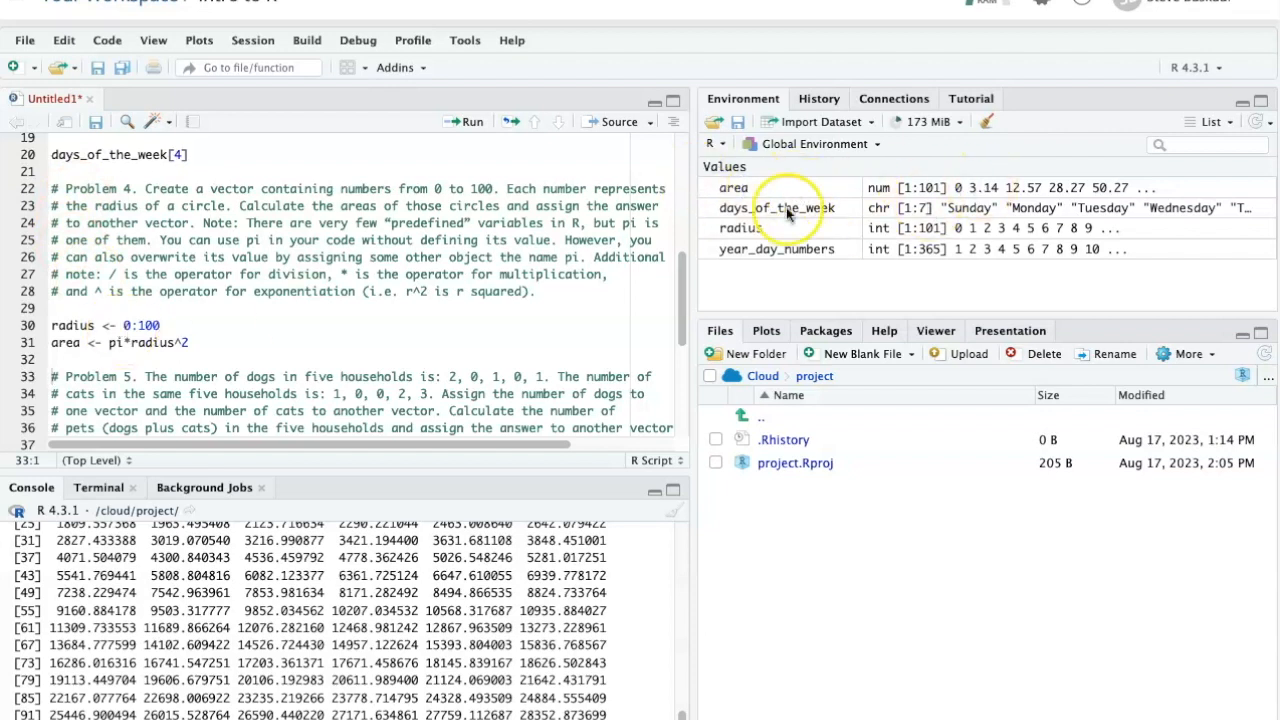